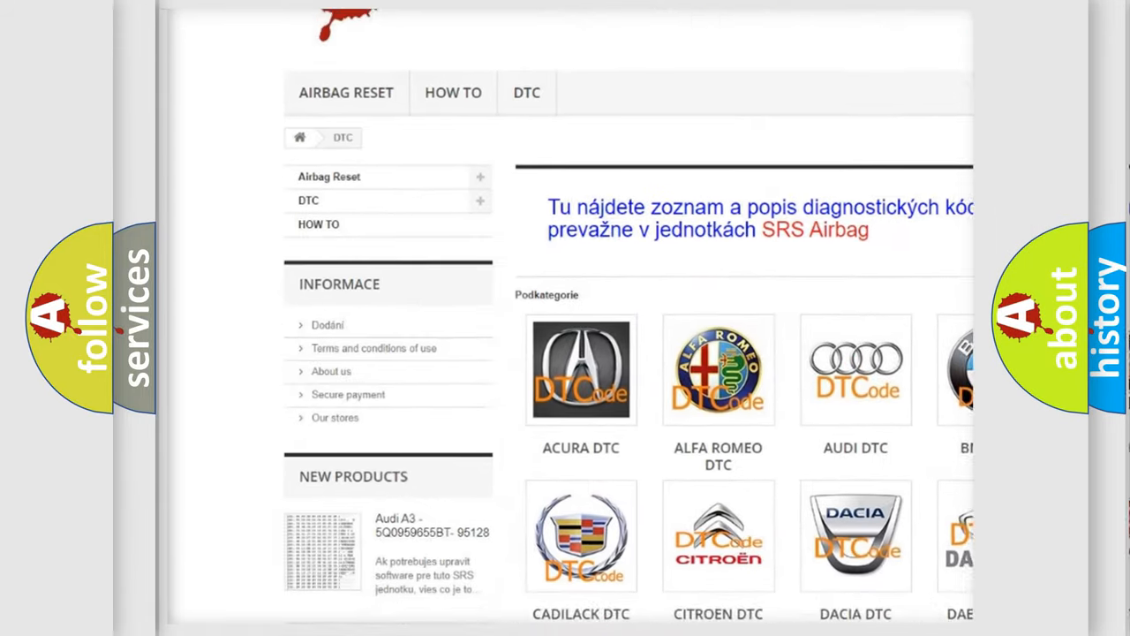
scroll(down, 3)
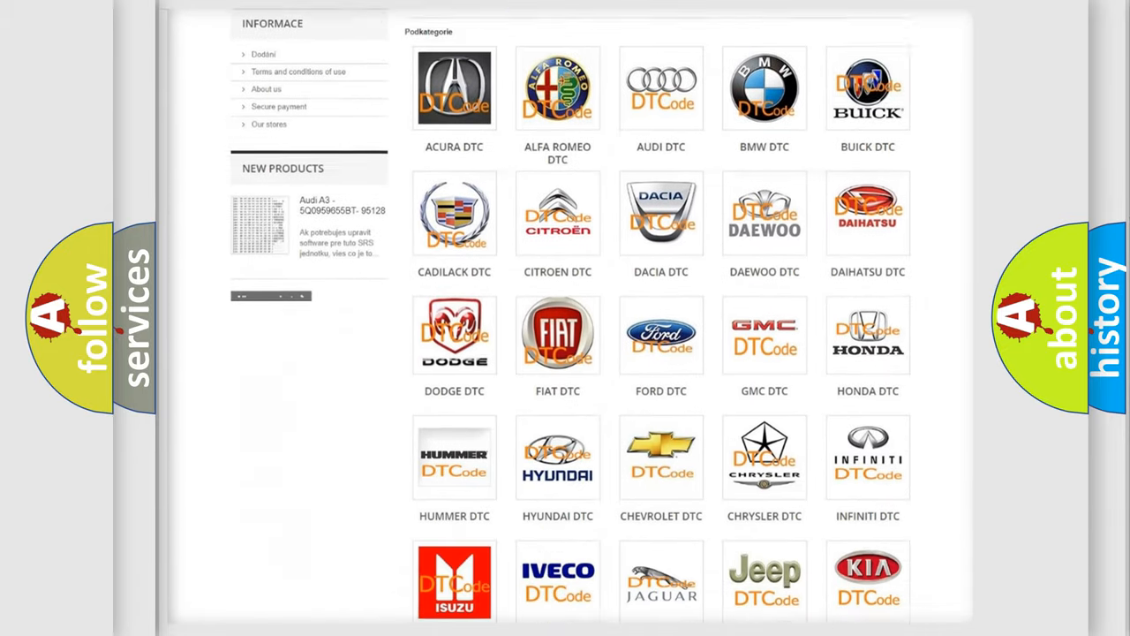
scroll(down, 3)
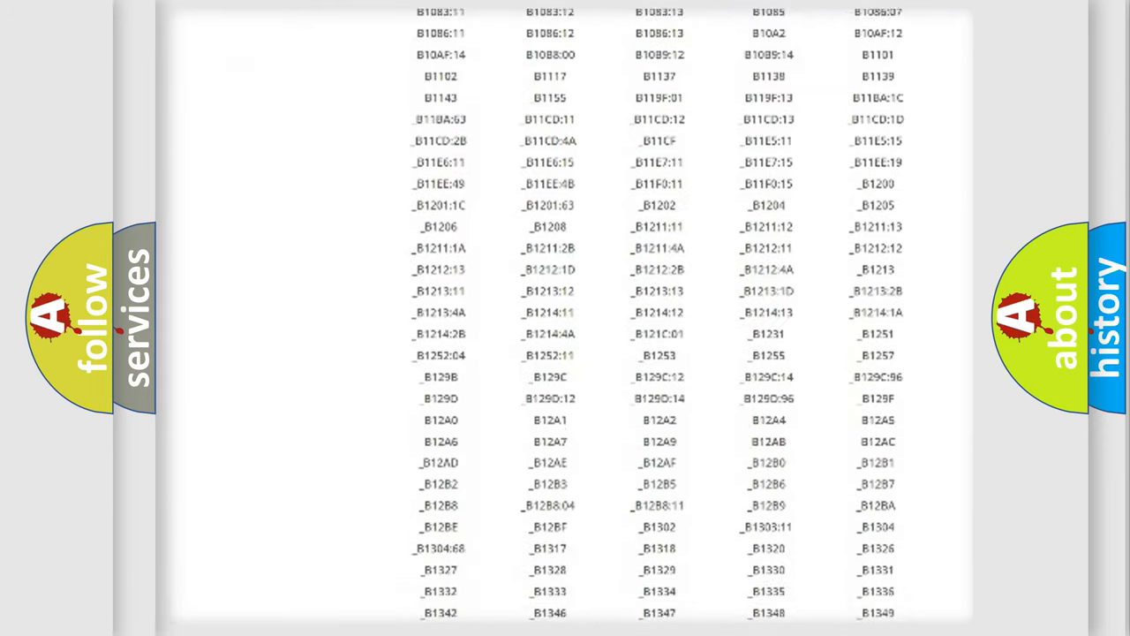
scroll(down, 3)
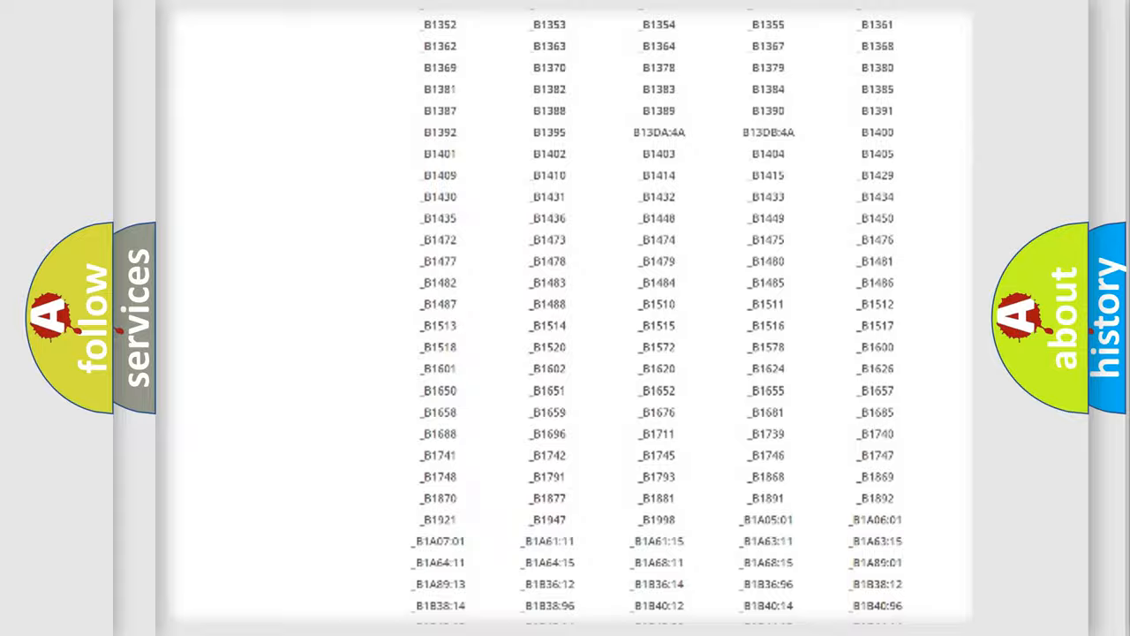